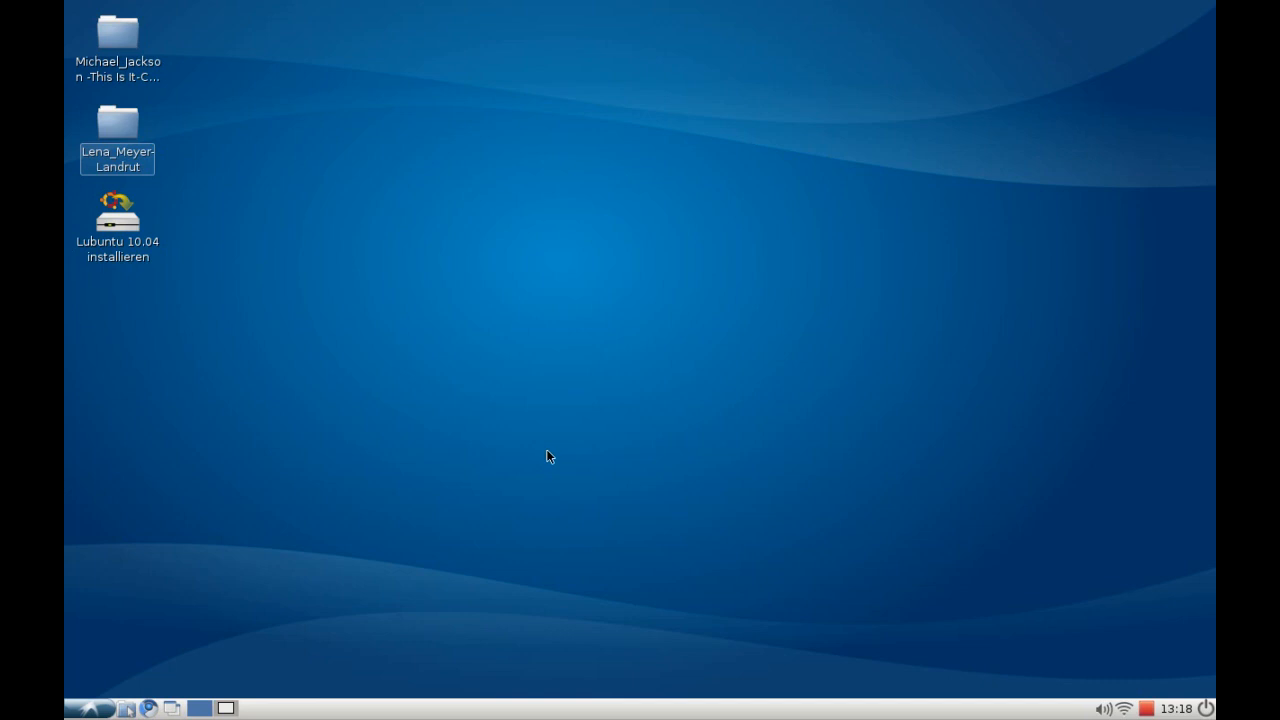
pyautogui.moveTo(561, 443)
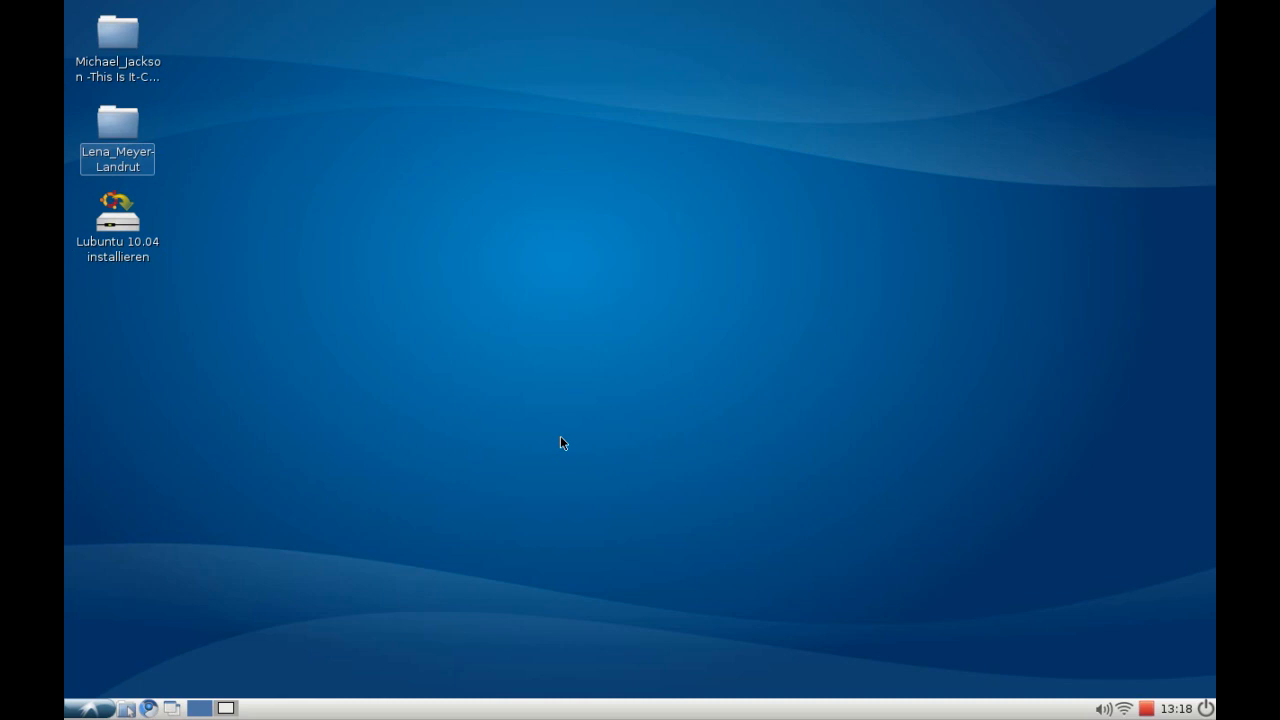
pyautogui.moveTo(555, 422)
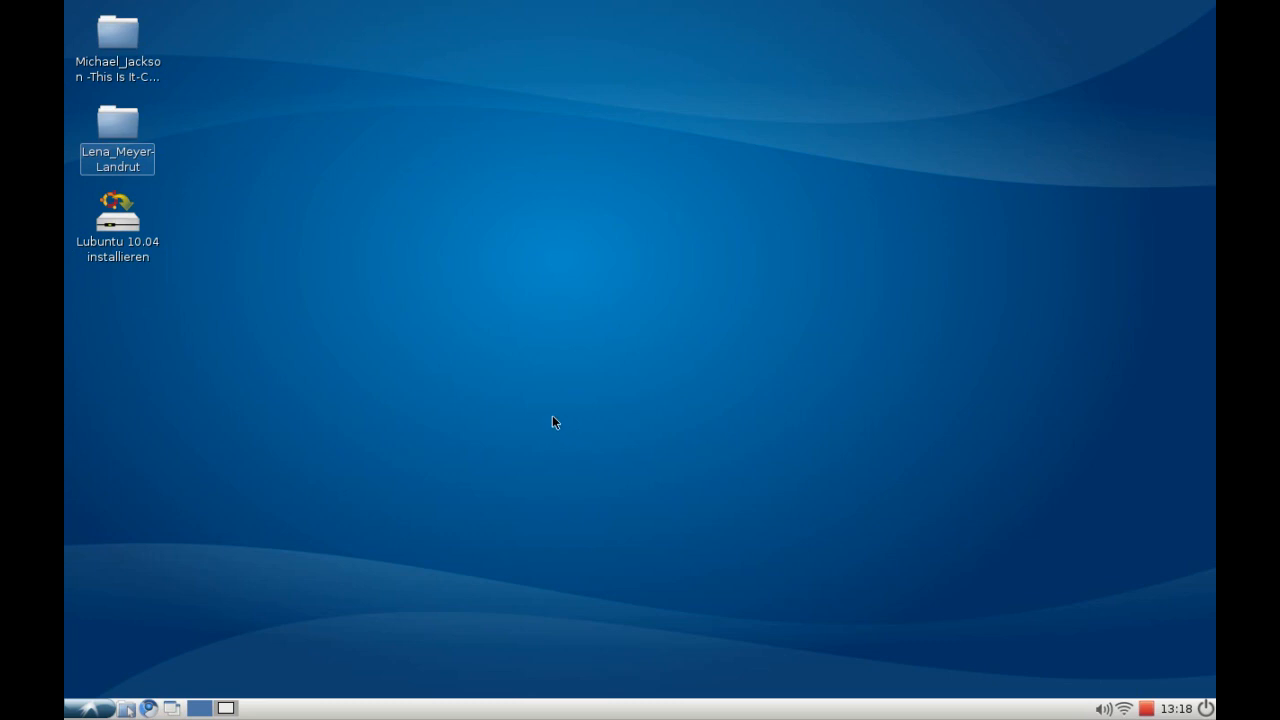
pyautogui.moveTo(463, 513)
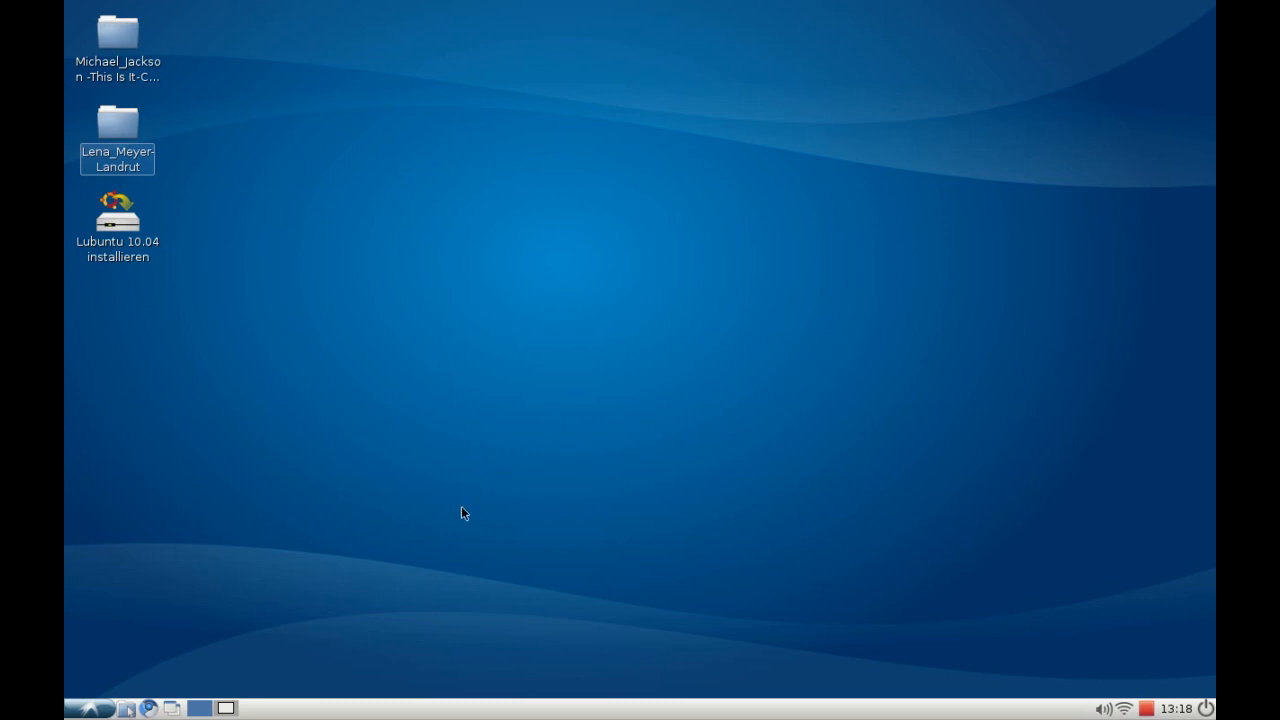
# Step: Launch the Drucken printer configuration tool from the start menu's Einstellungen
pyautogui.click(88, 708)
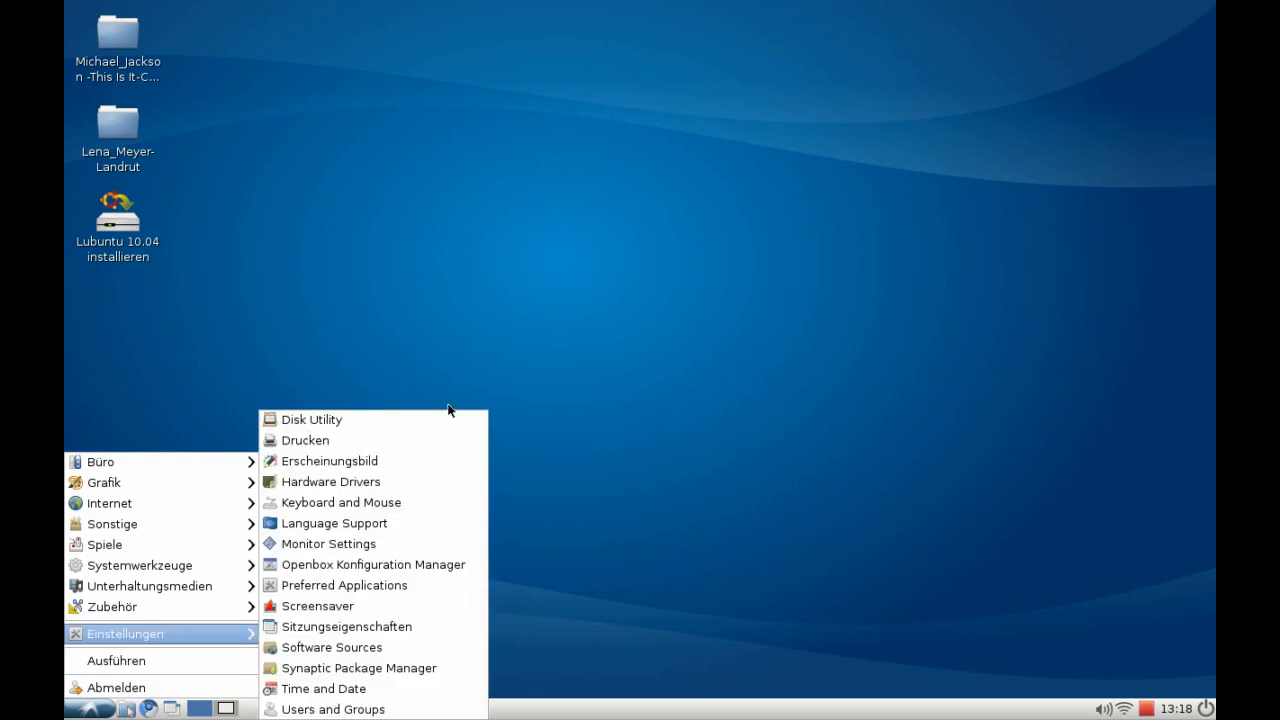
pyautogui.click(305, 440)
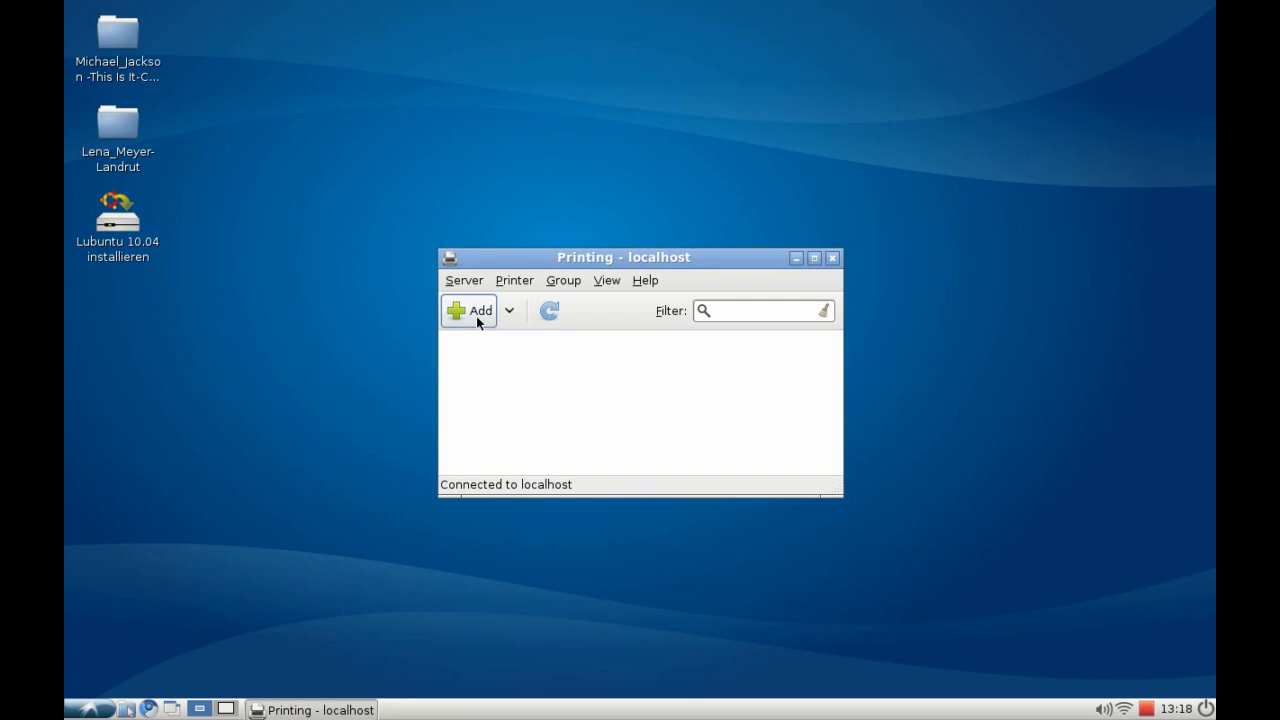
# Step: Start adding a printer and pick the USB Brother HL-2040 as the device
pyautogui.click(468, 310)
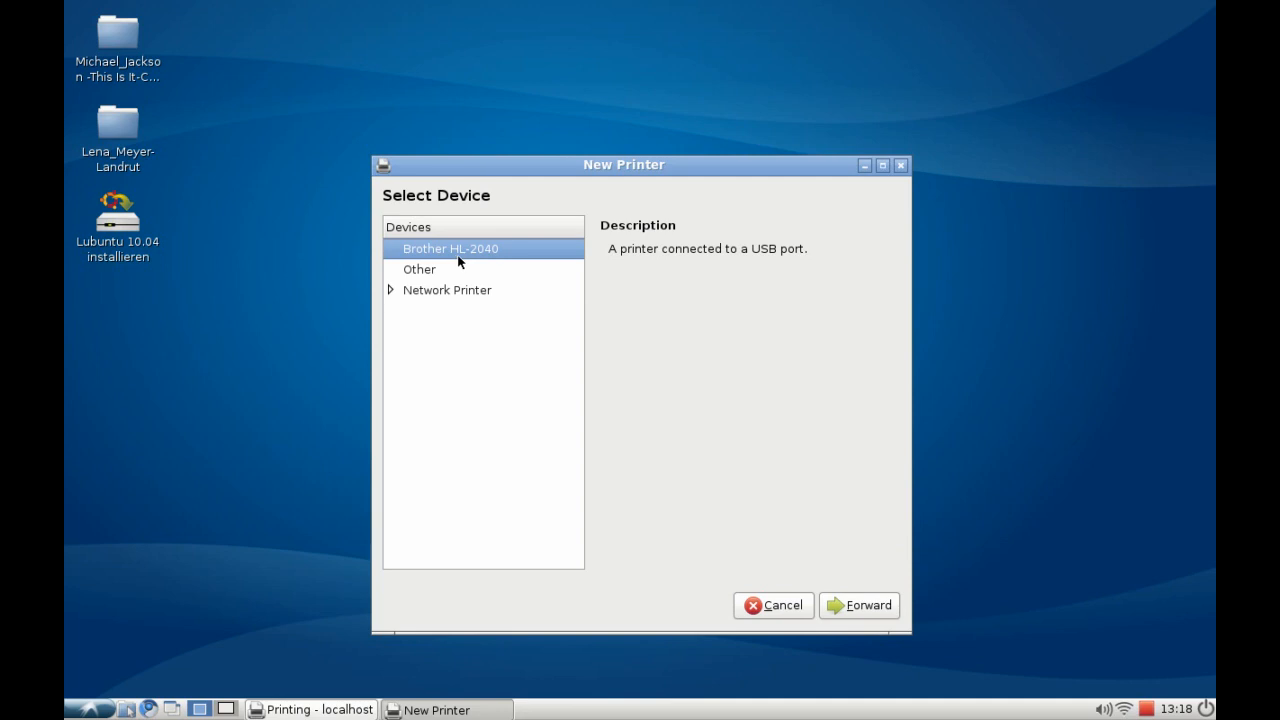
pyautogui.moveTo(753, 261)
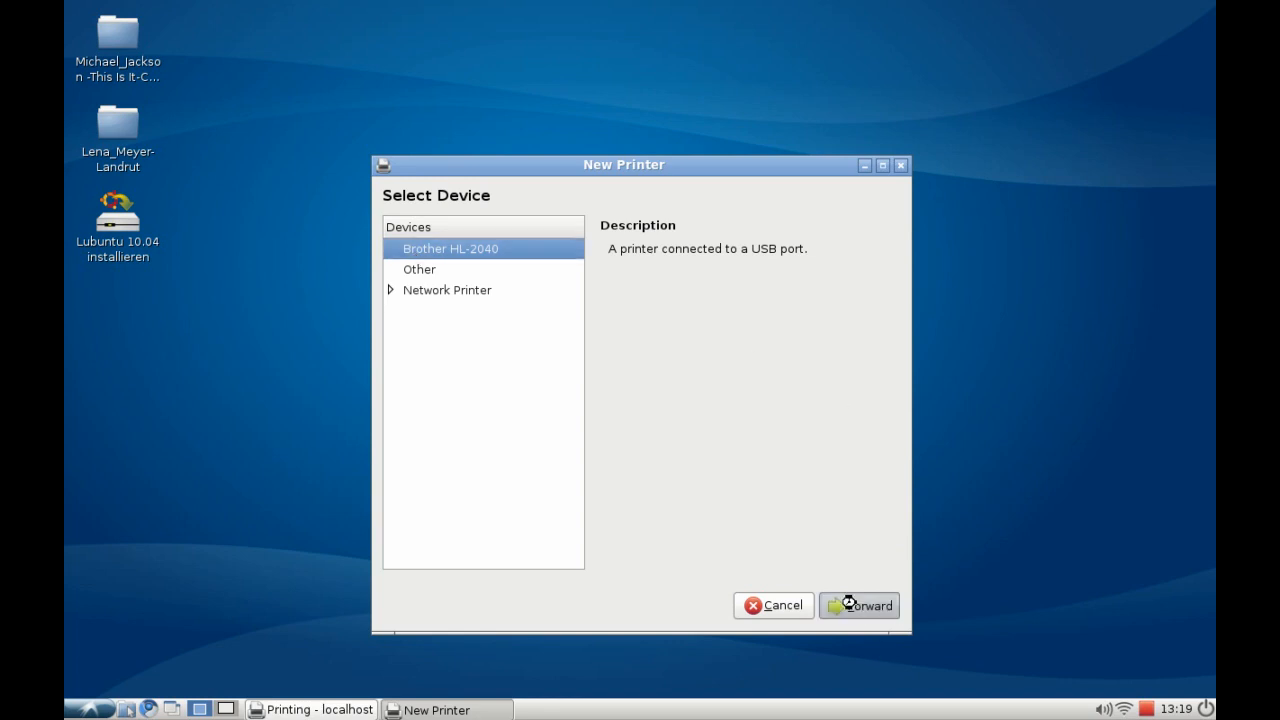
pyautogui.click(858, 605)
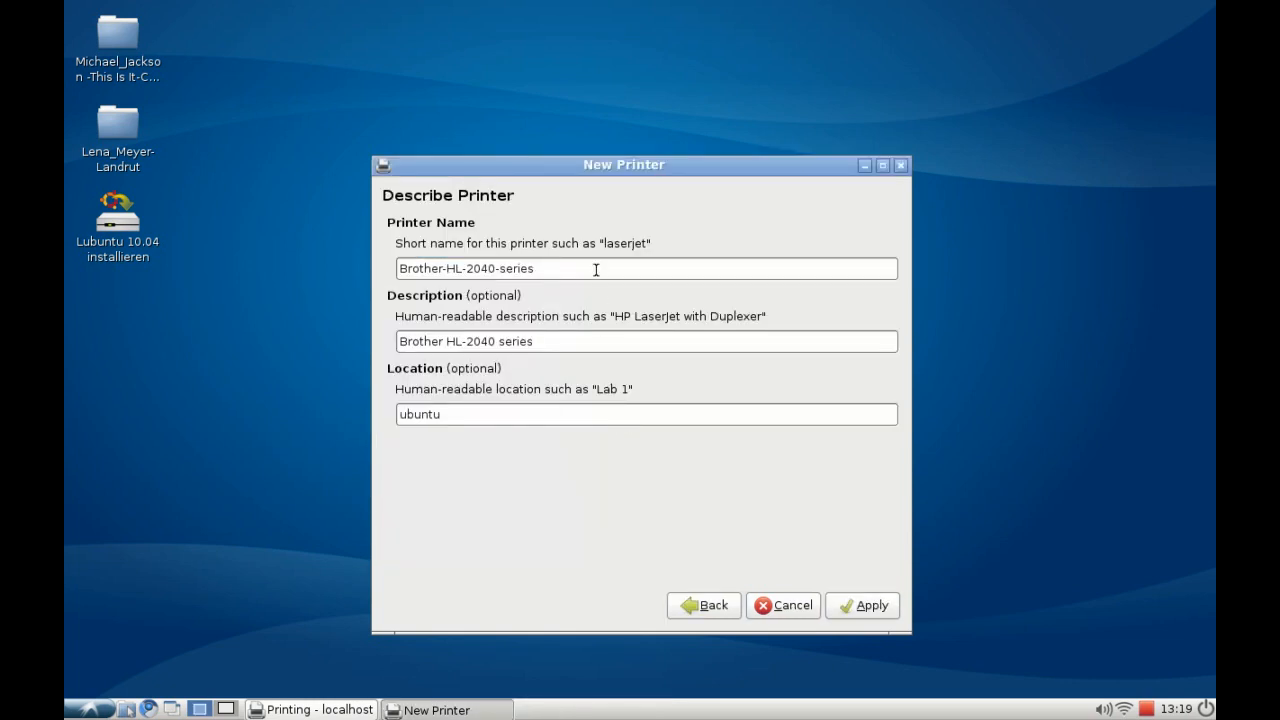
pyautogui.moveTo(580, 263)
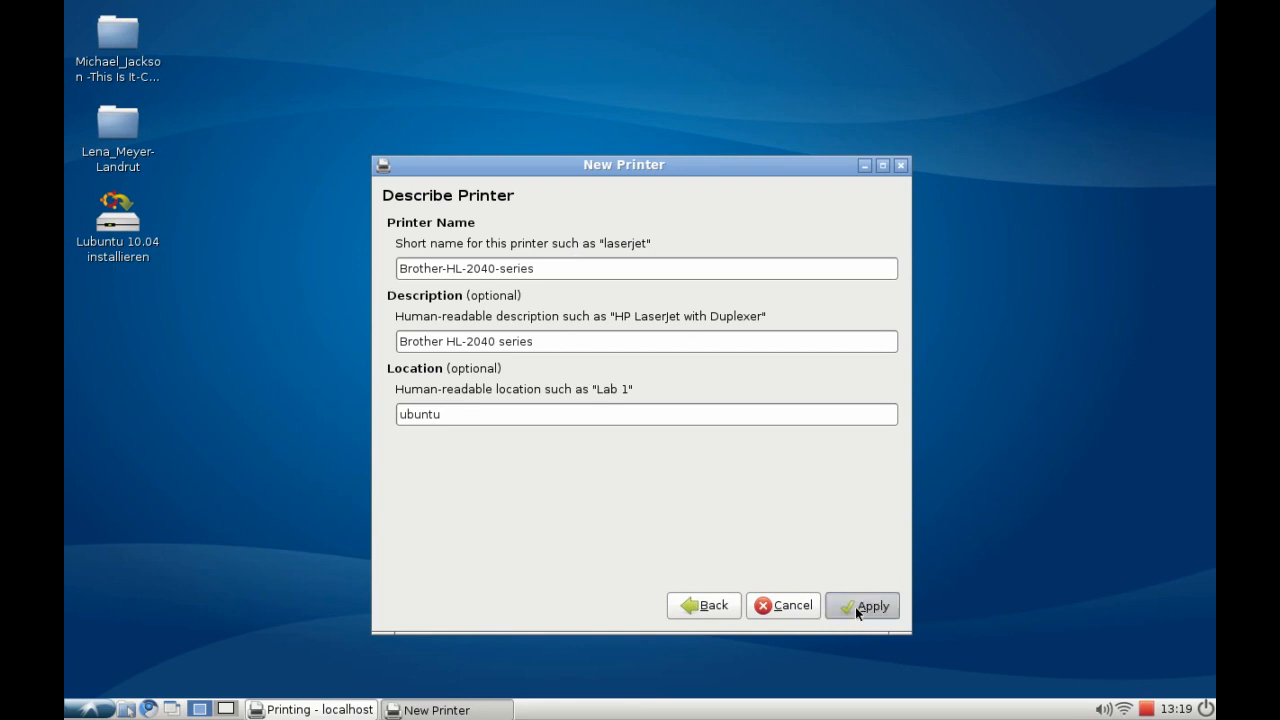
# Step: Apply the suggested name Brother-HL-2040-series, description and location 'ubuntu'
pyautogui.click(862, 606)
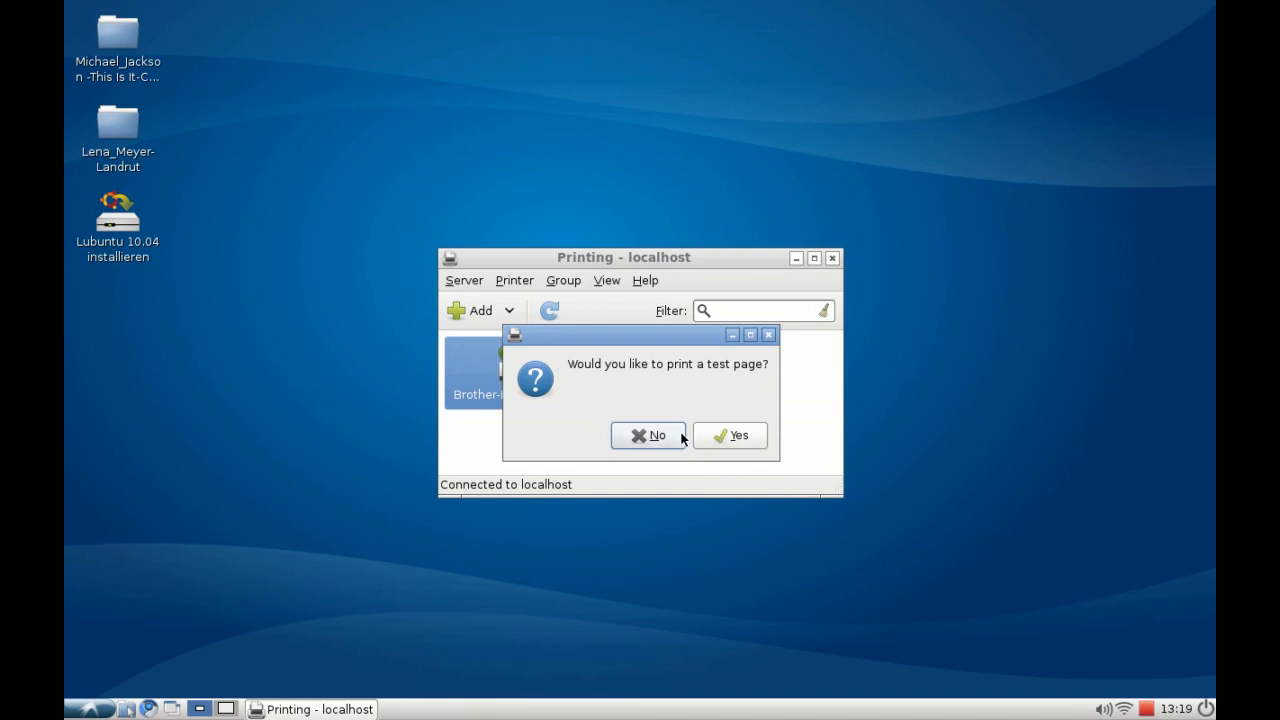
# Step: Decline the offer to print a test page
pyautogui.click(648, 435)
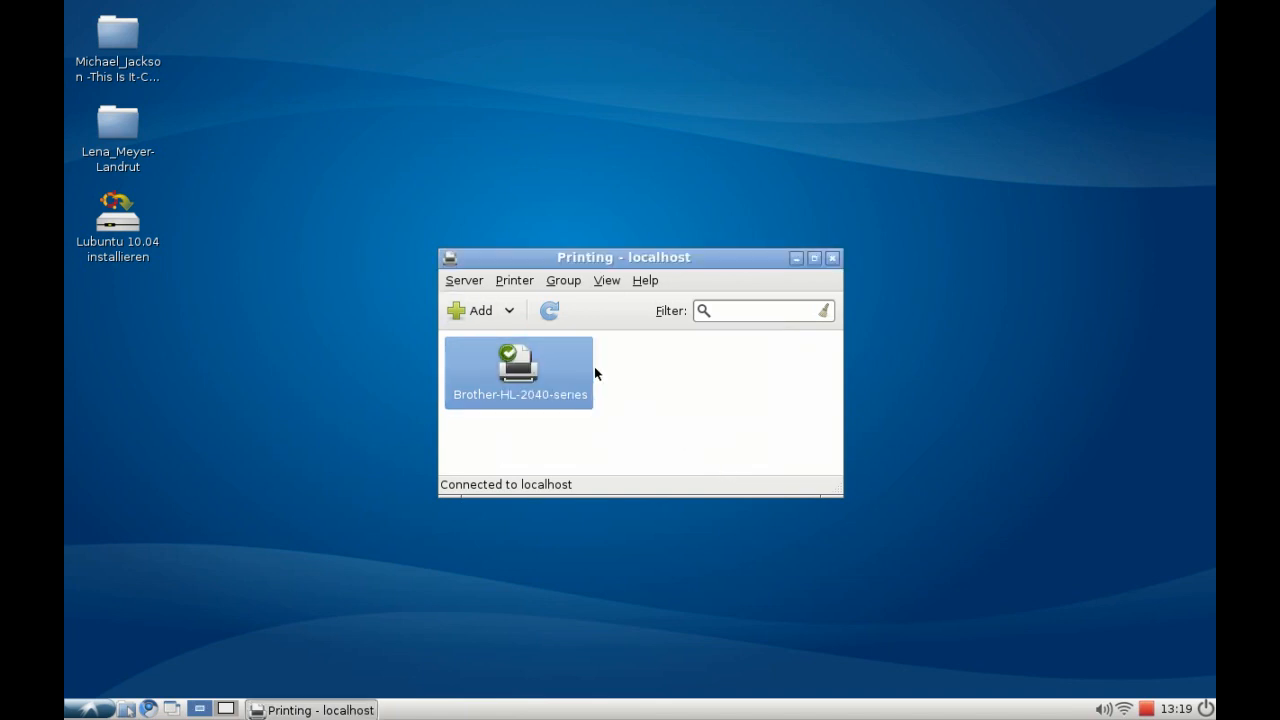
pyautogui.moveTo(643, 430)
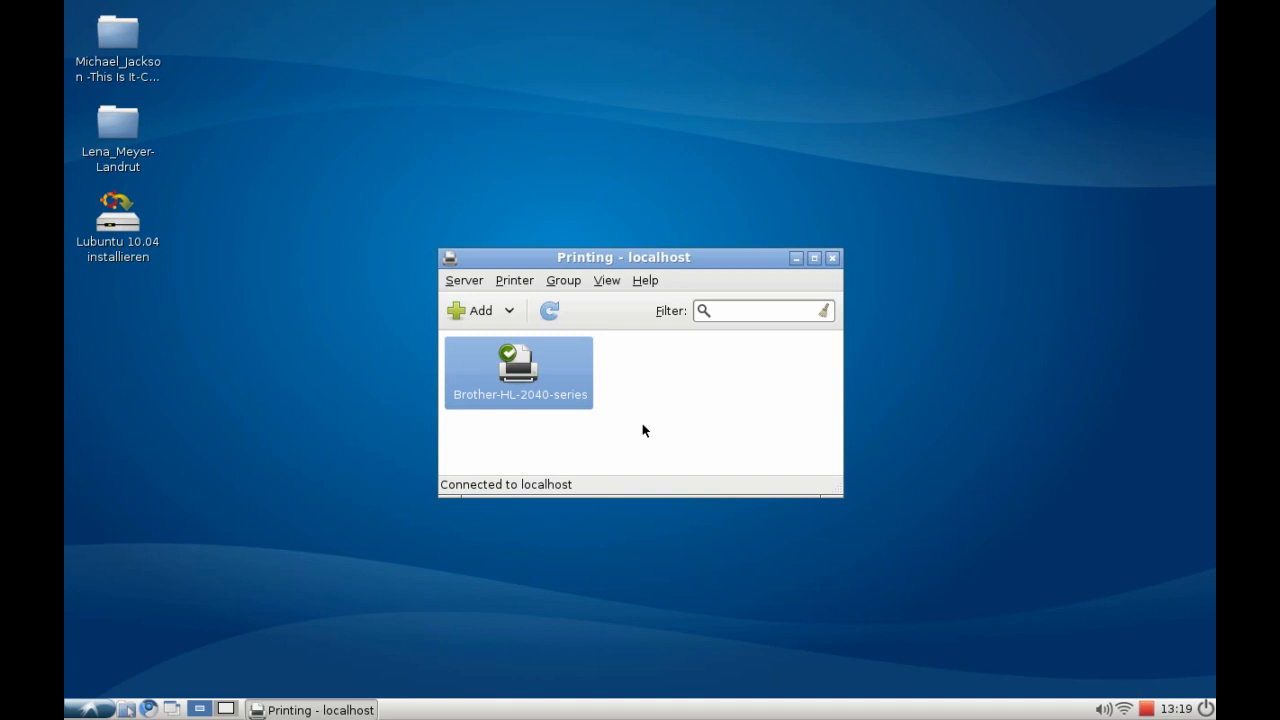